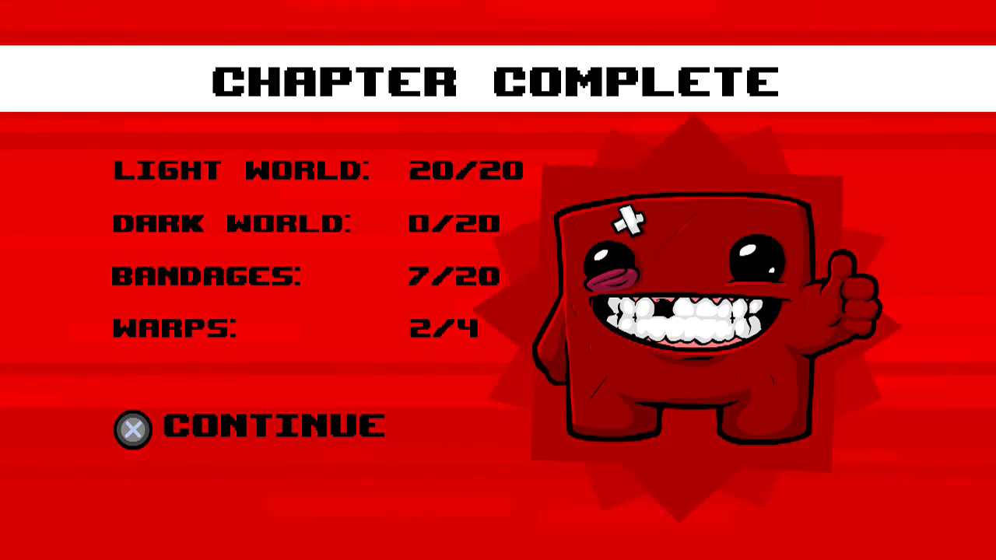
{"action": "left_click", "coordinate": [132, 427]}
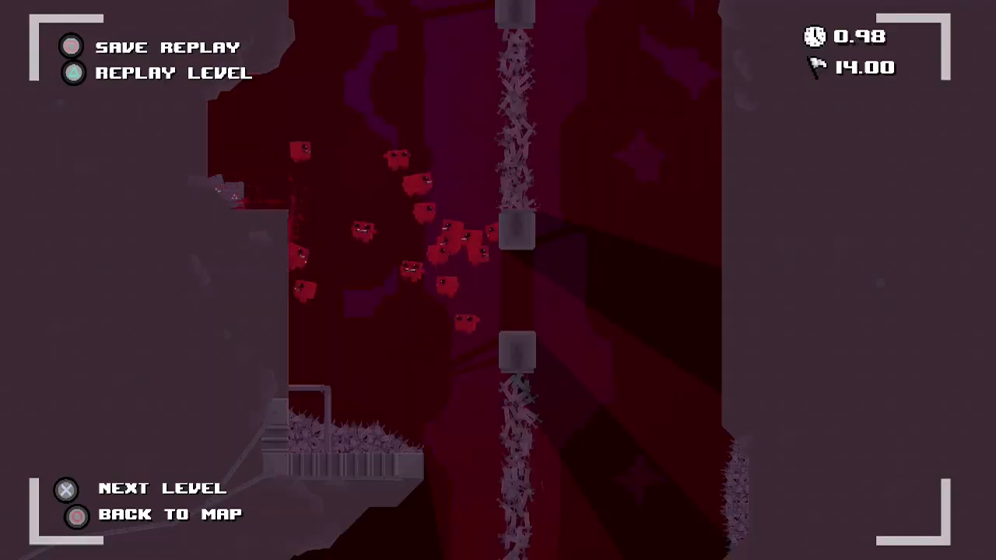
{"action": "left_click", "coordinate": [158, 489]}
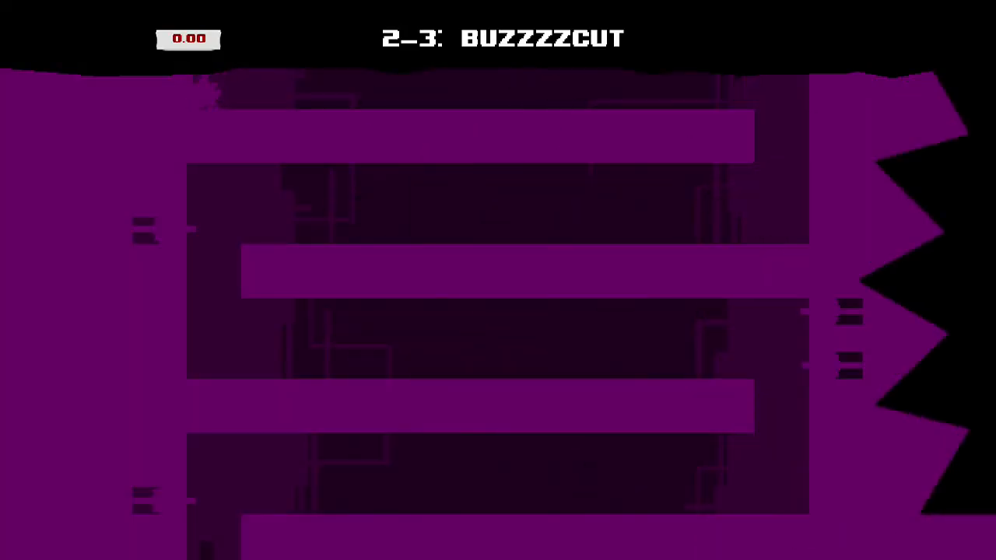